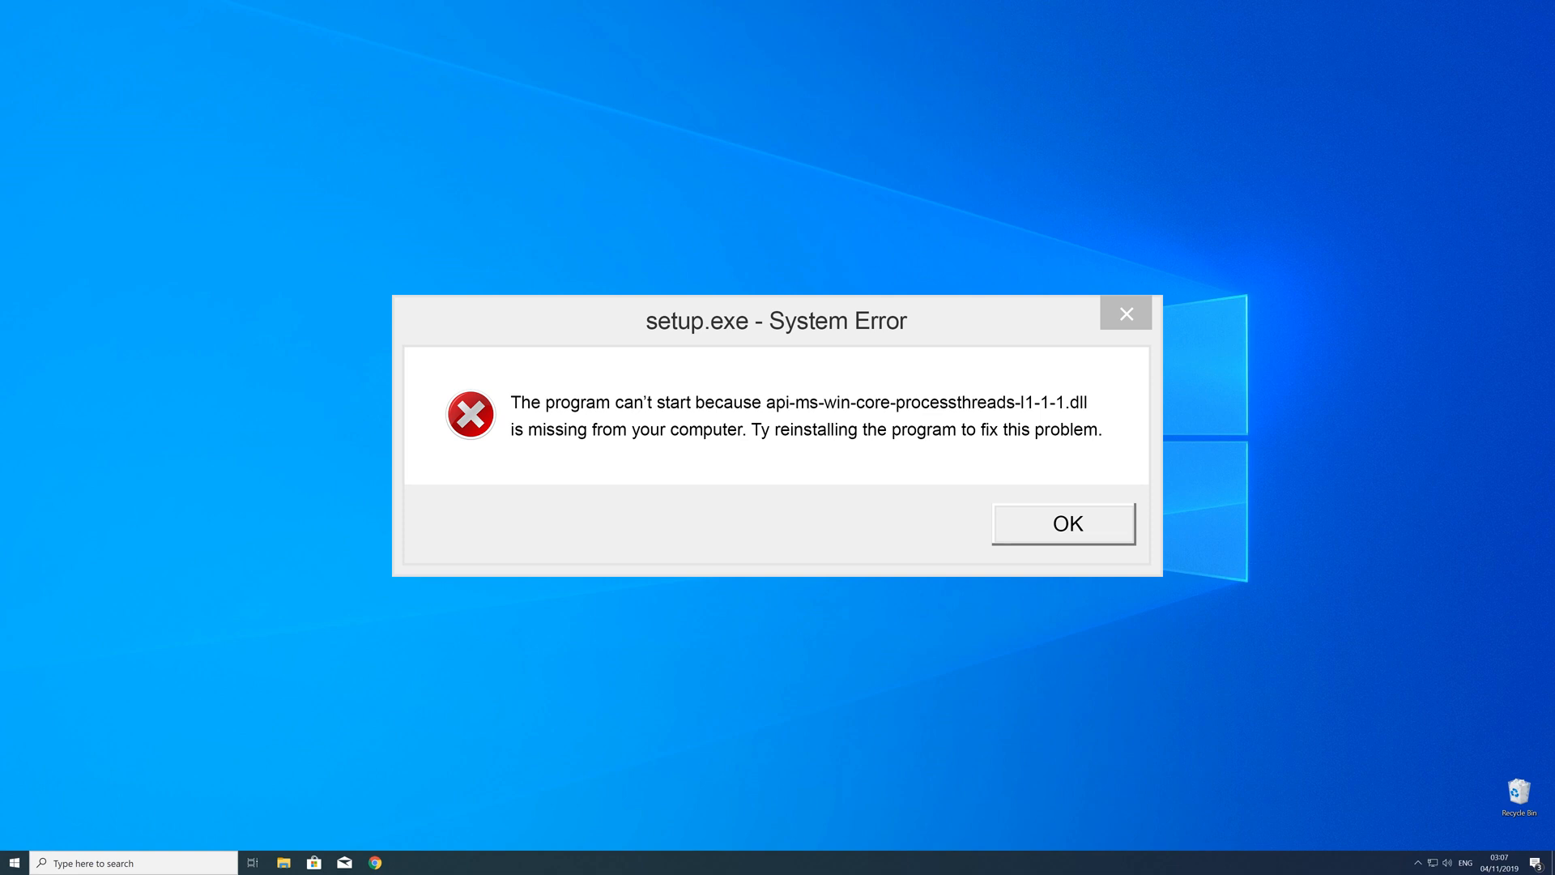
Dismiss the setup.exe System Error about the missing dll with OK.
left_click(1063, 524)
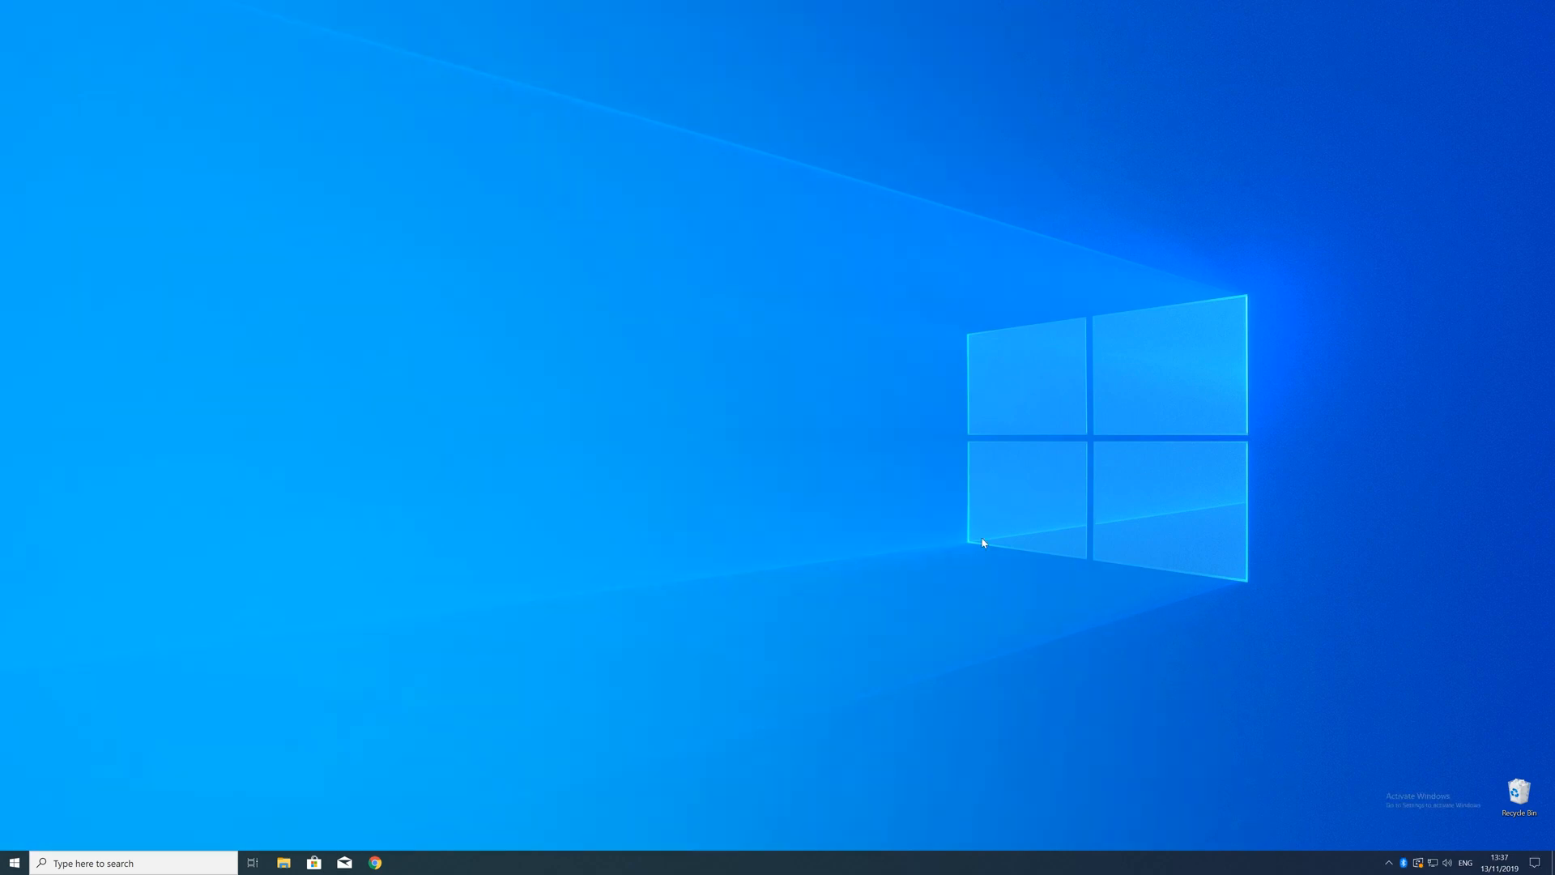
Check System type (64-bit, x64-based processor) via Start > System, then close Settings.
right_click(13, 862)
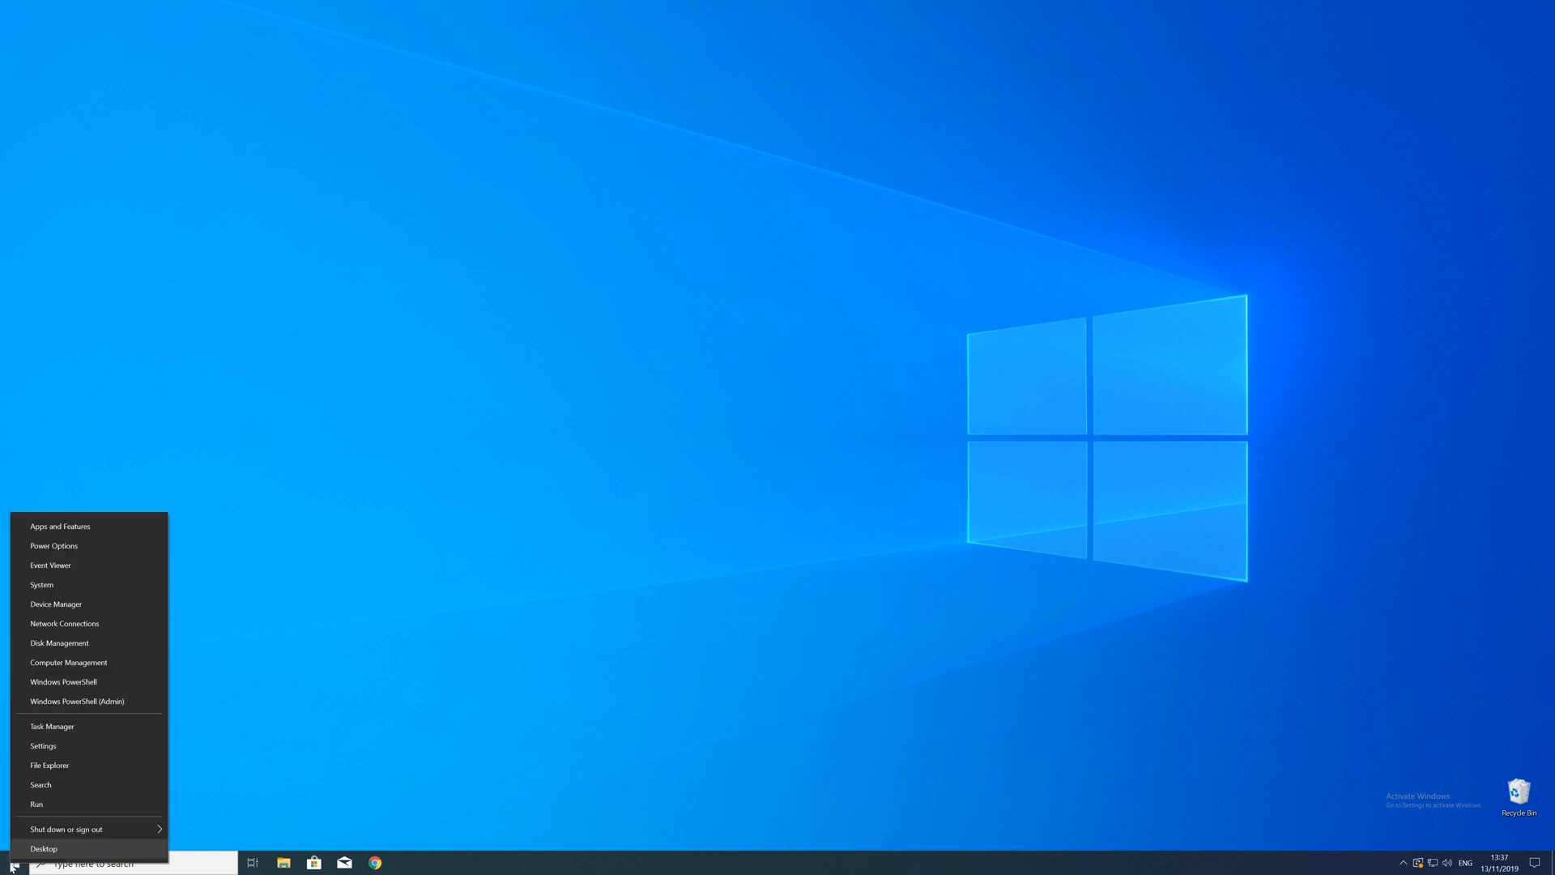
mouse_move(42, 585)
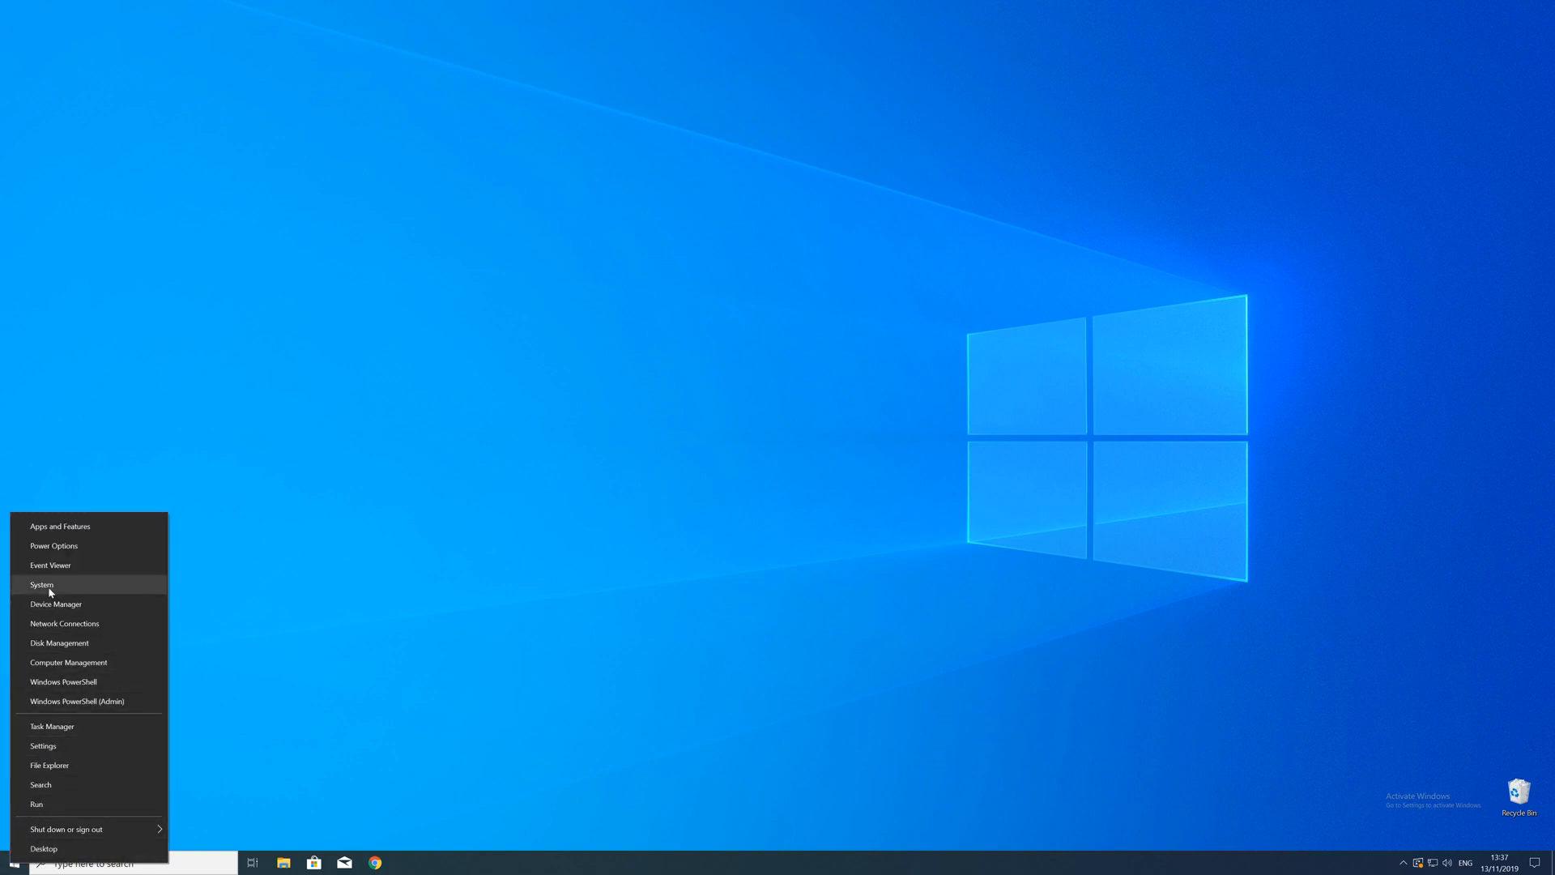
left_click(42, 585)
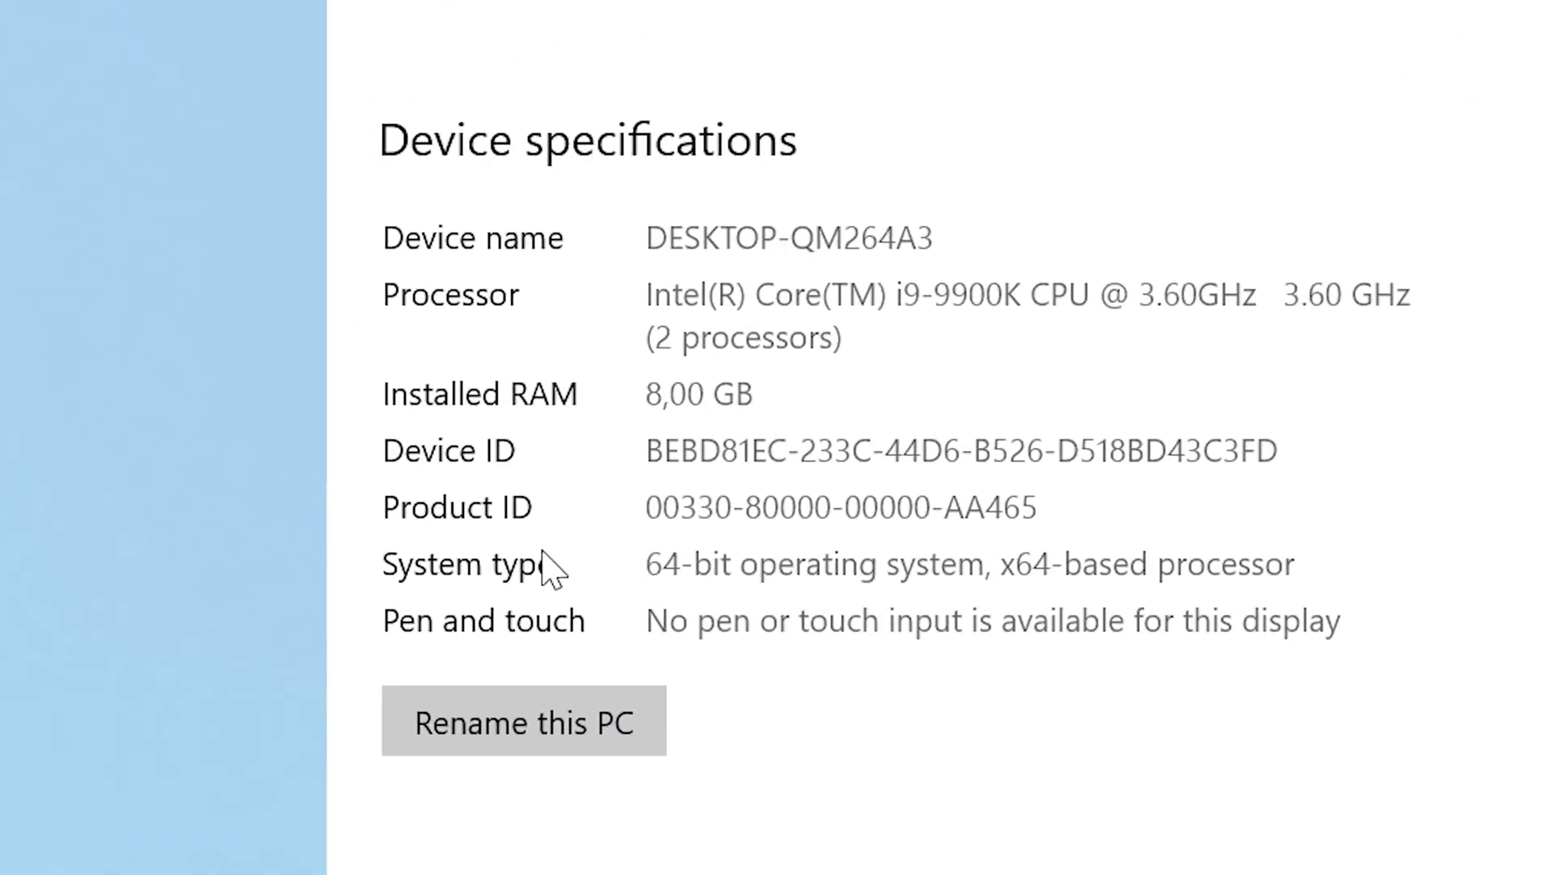
mouse_move(494, 581)
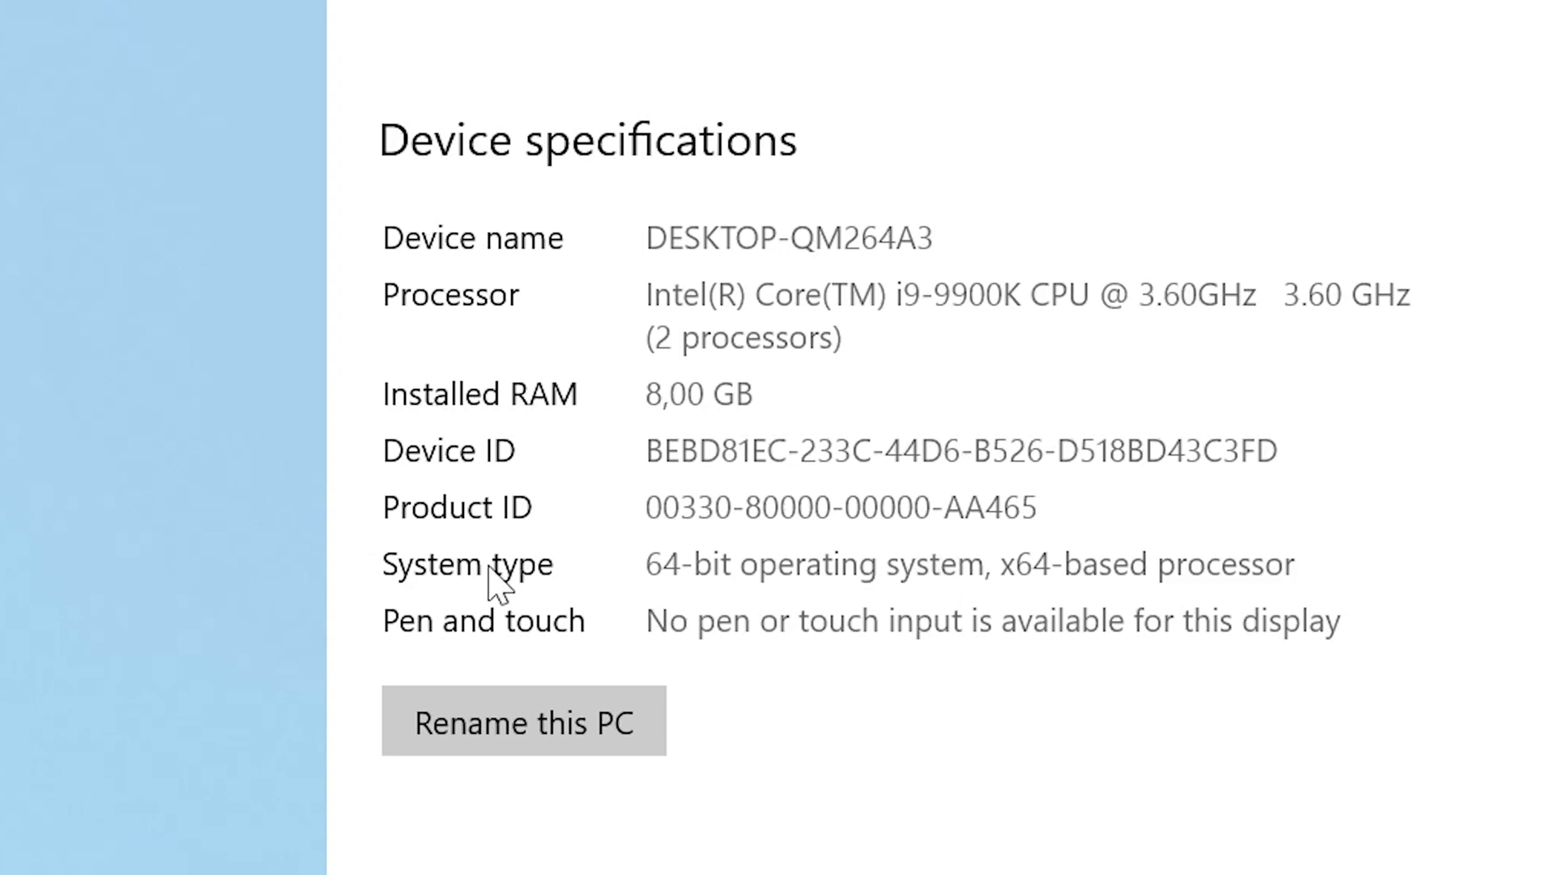
mouse_move(496, 585)
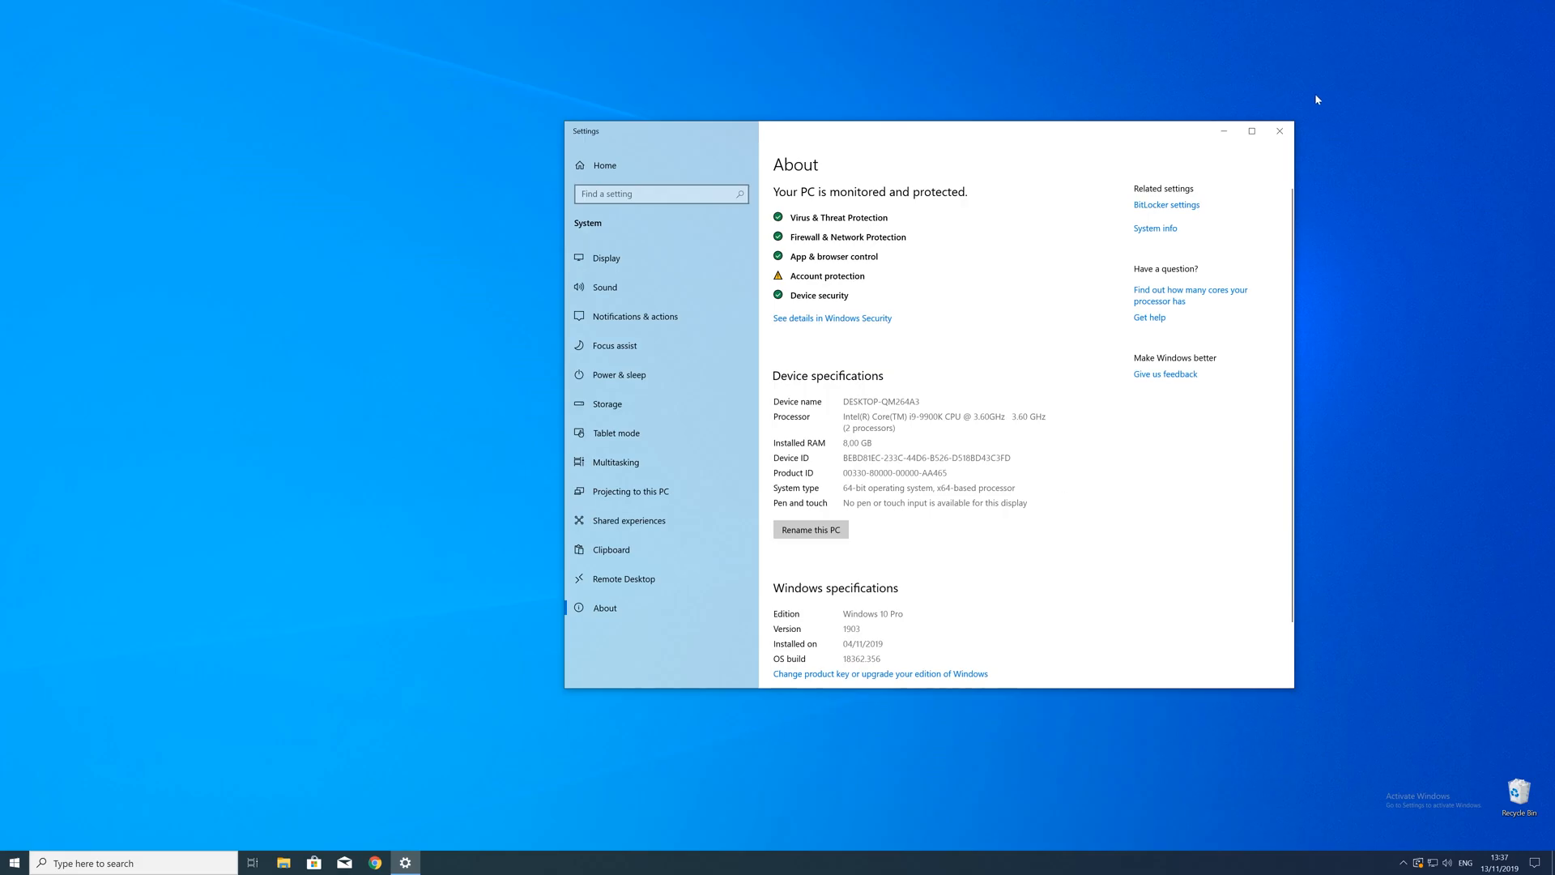
left_click(1278, 130)
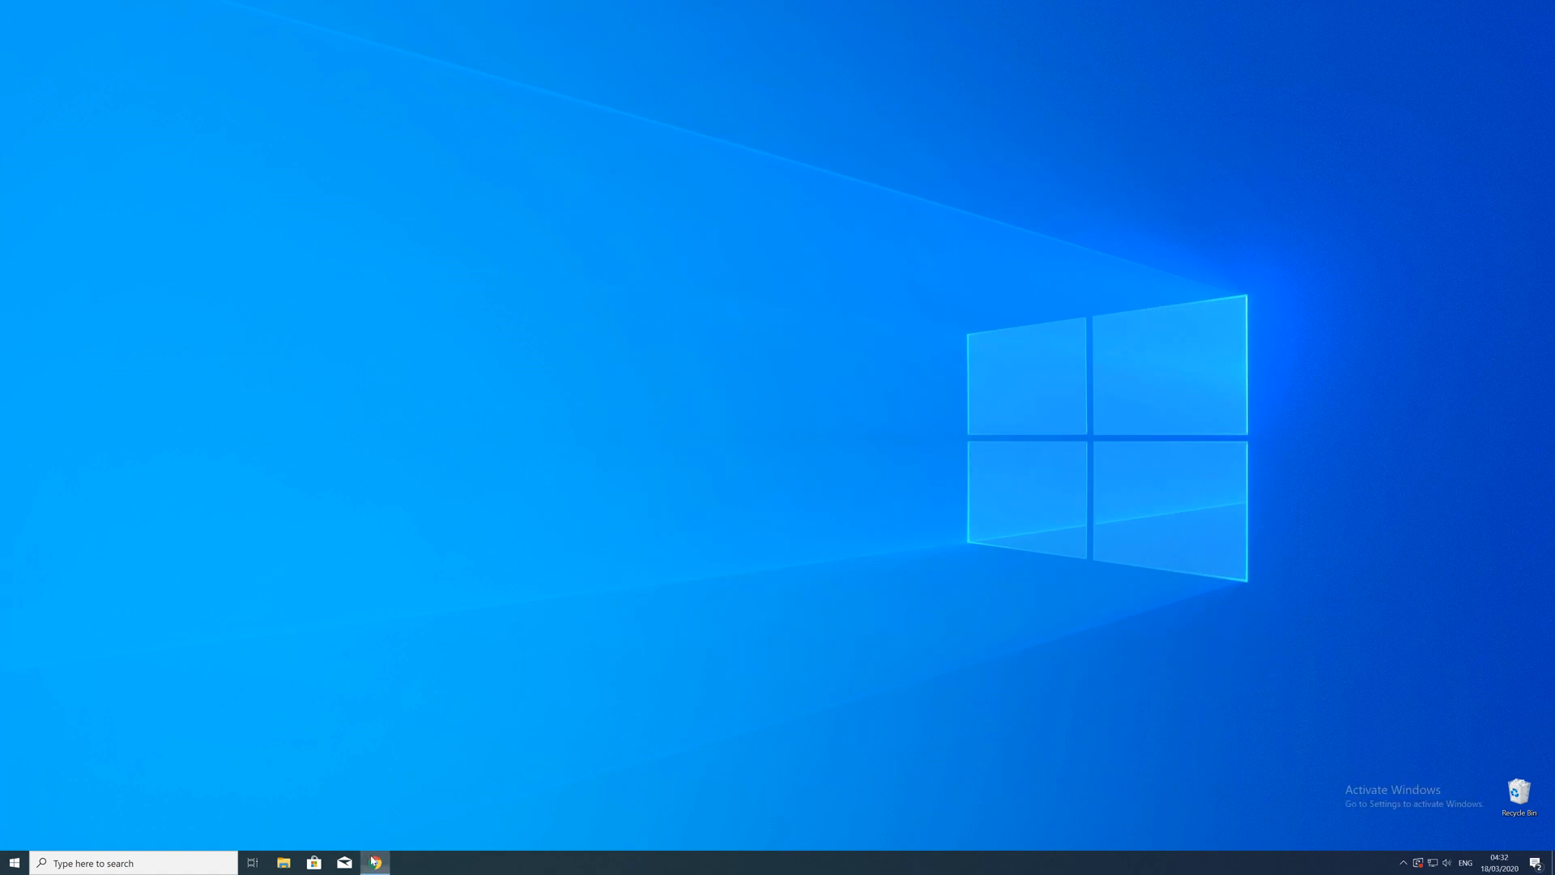
In Chrome, scroll the dll download page and start the api-ms-win-core-processthreads-l1-1-1.dll download.
left_click(375, 862)
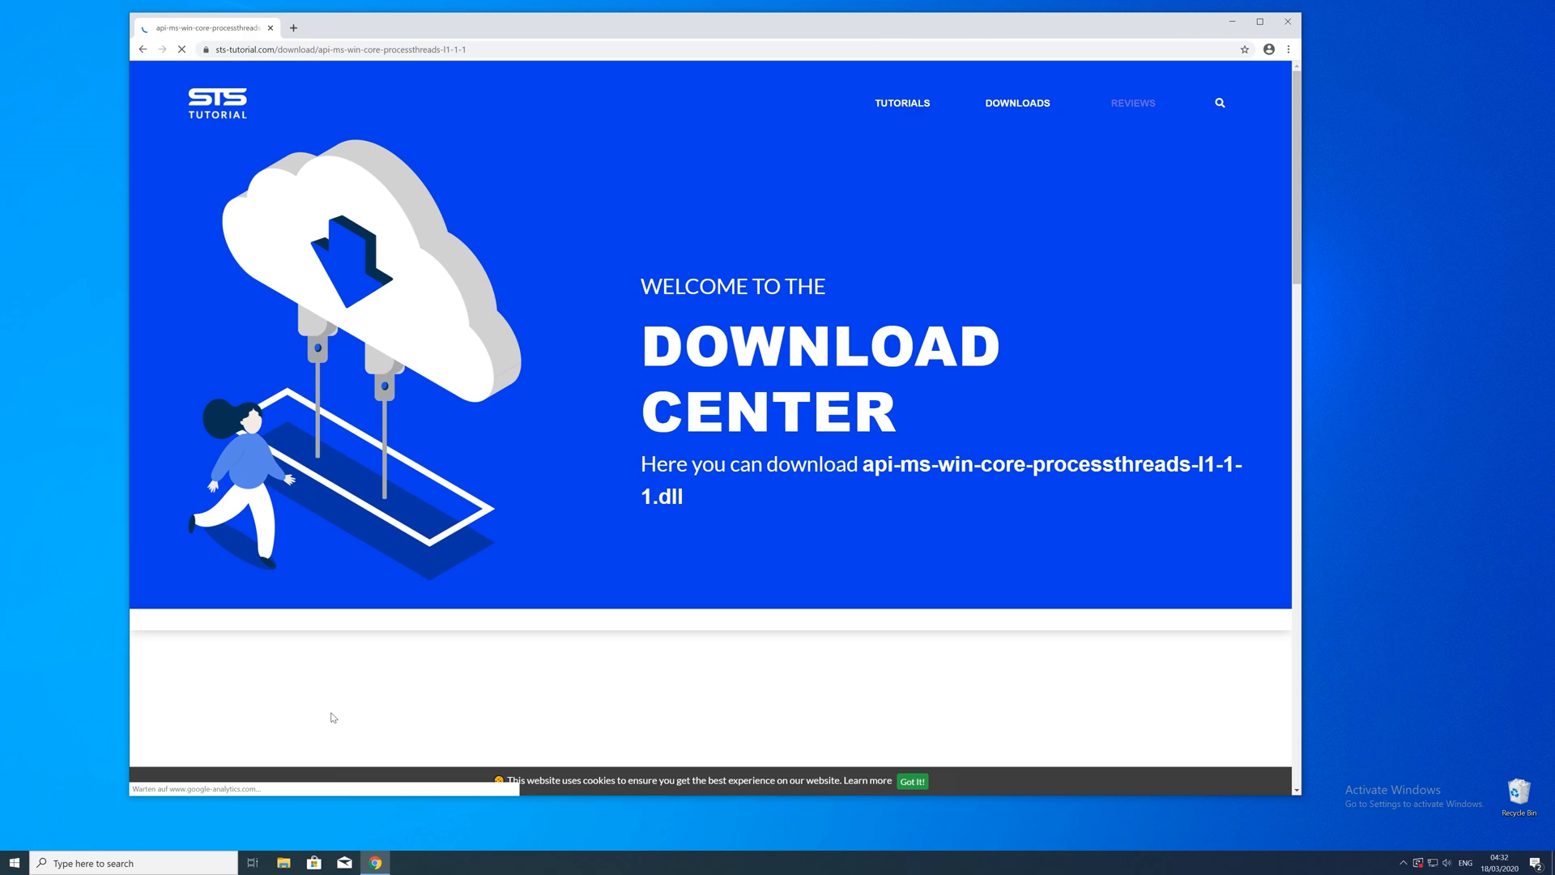
scroll("down", 3)
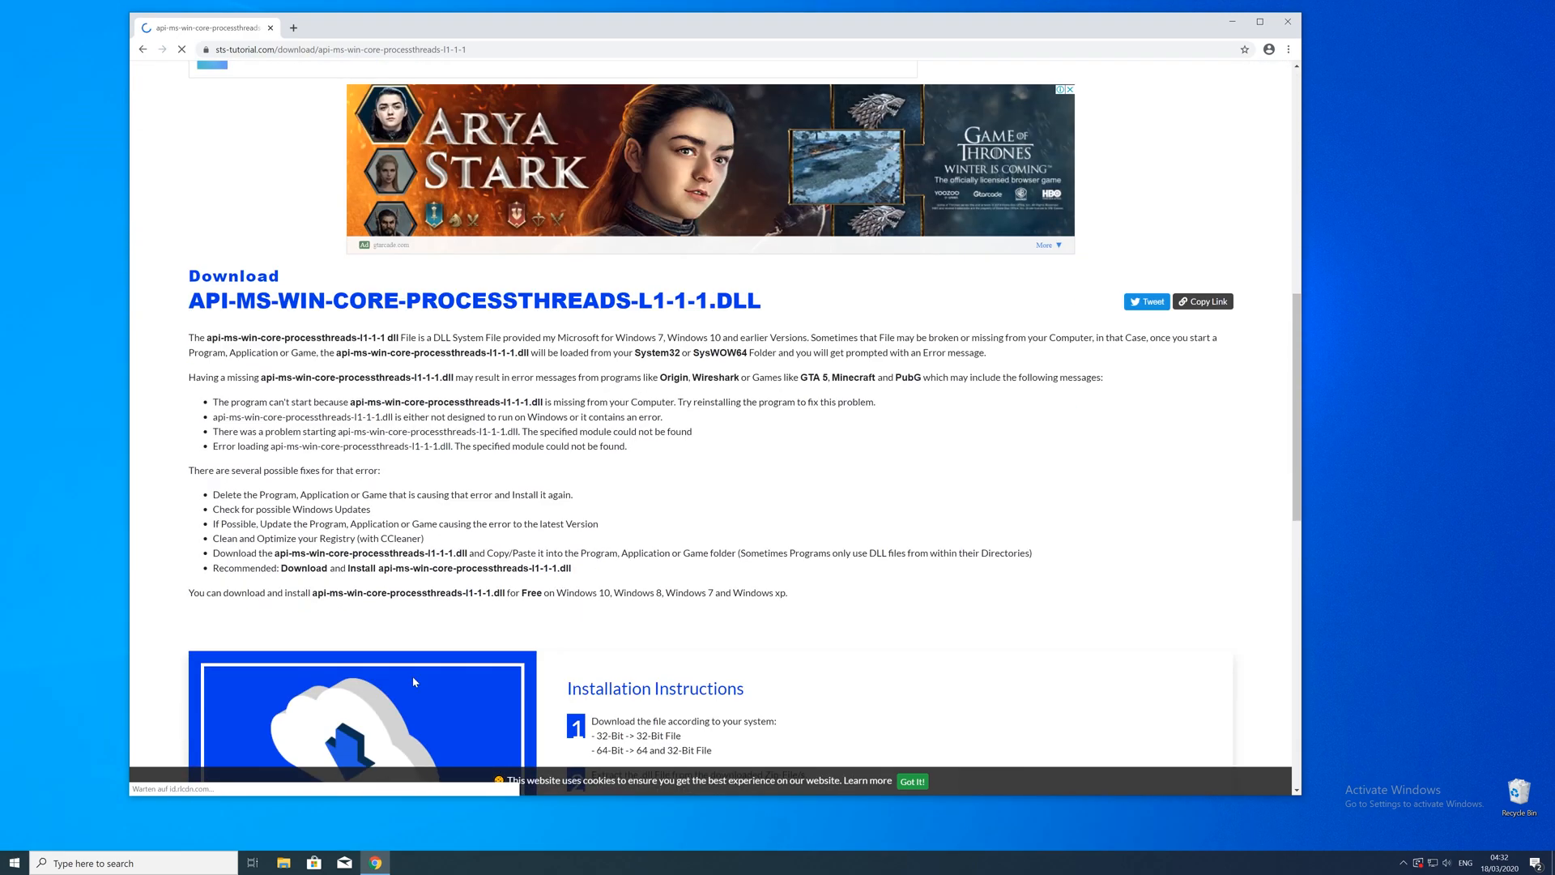
scroll("down", 3)
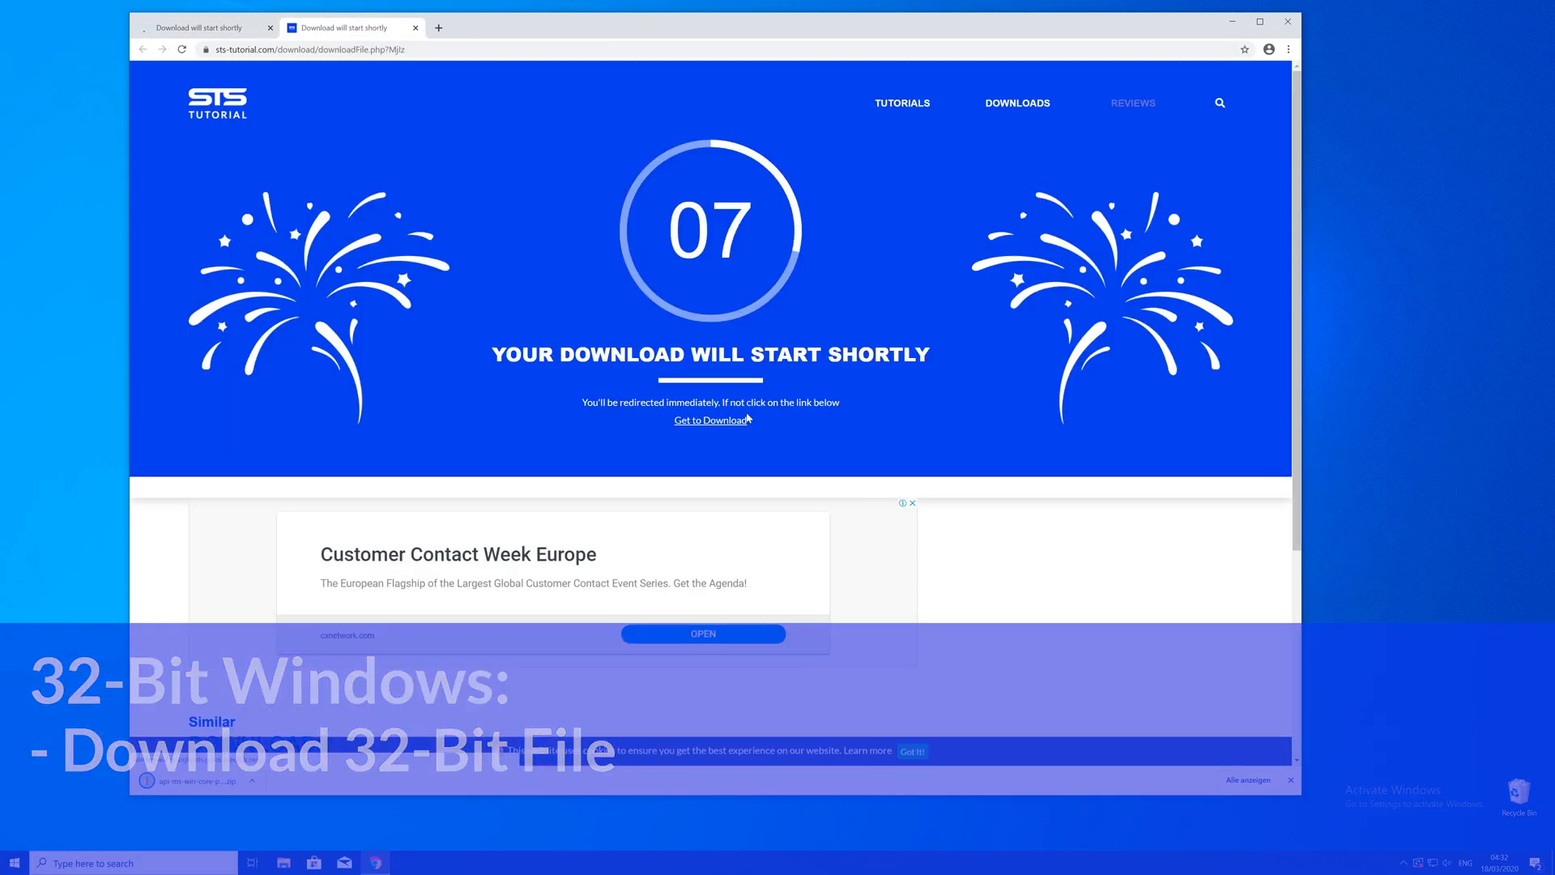
left_click(711, 420)
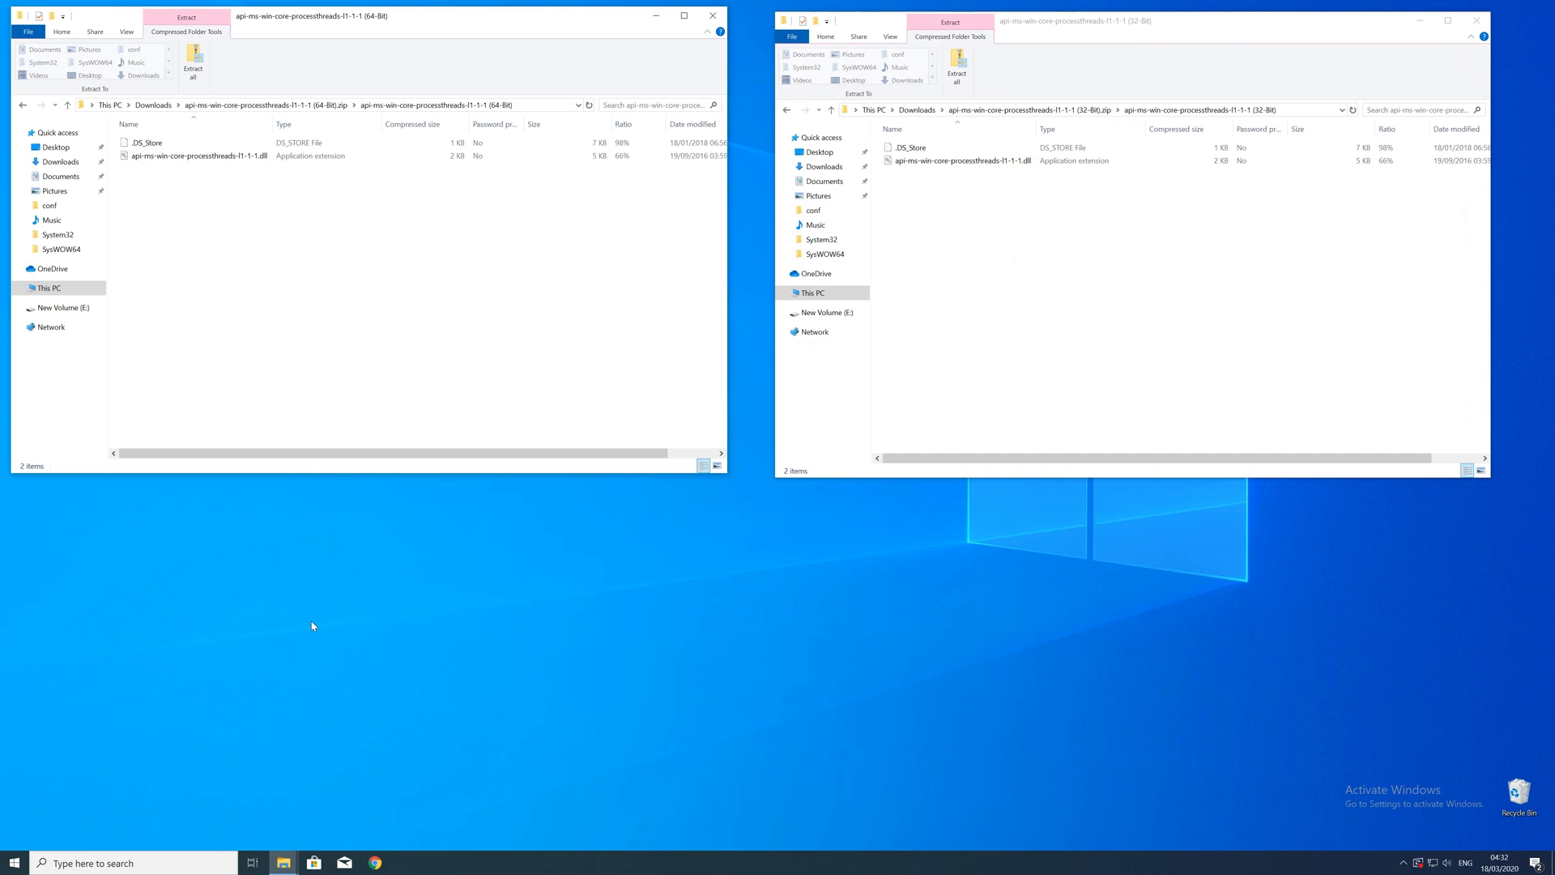
Launch a new File Explorer window and browse into Local Disk (C:) from This PC.
right_click(282, 862)
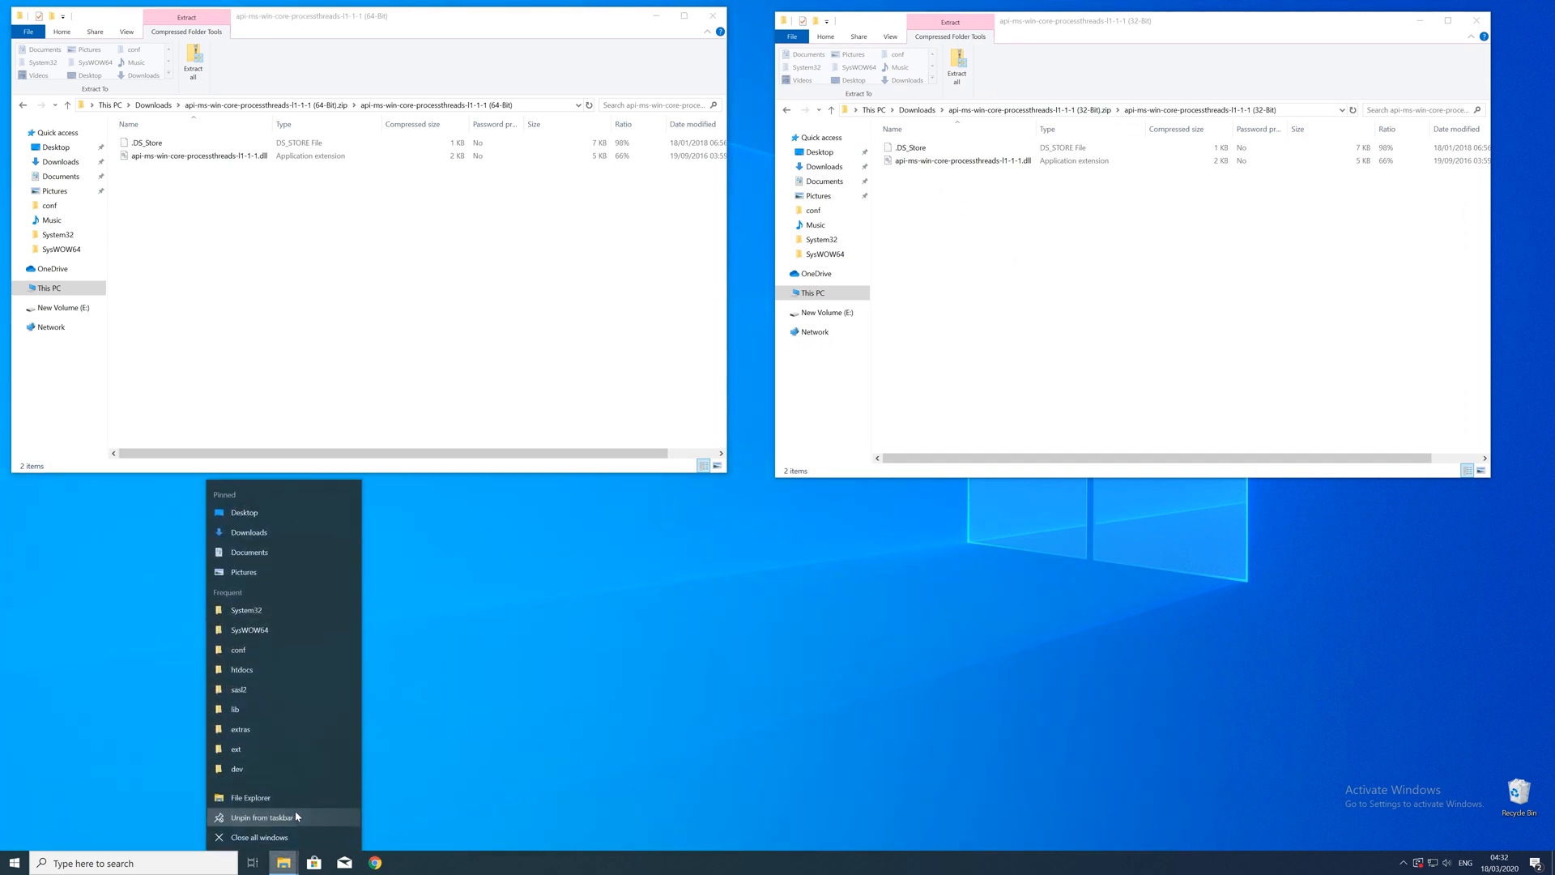
left_click(251, 797)
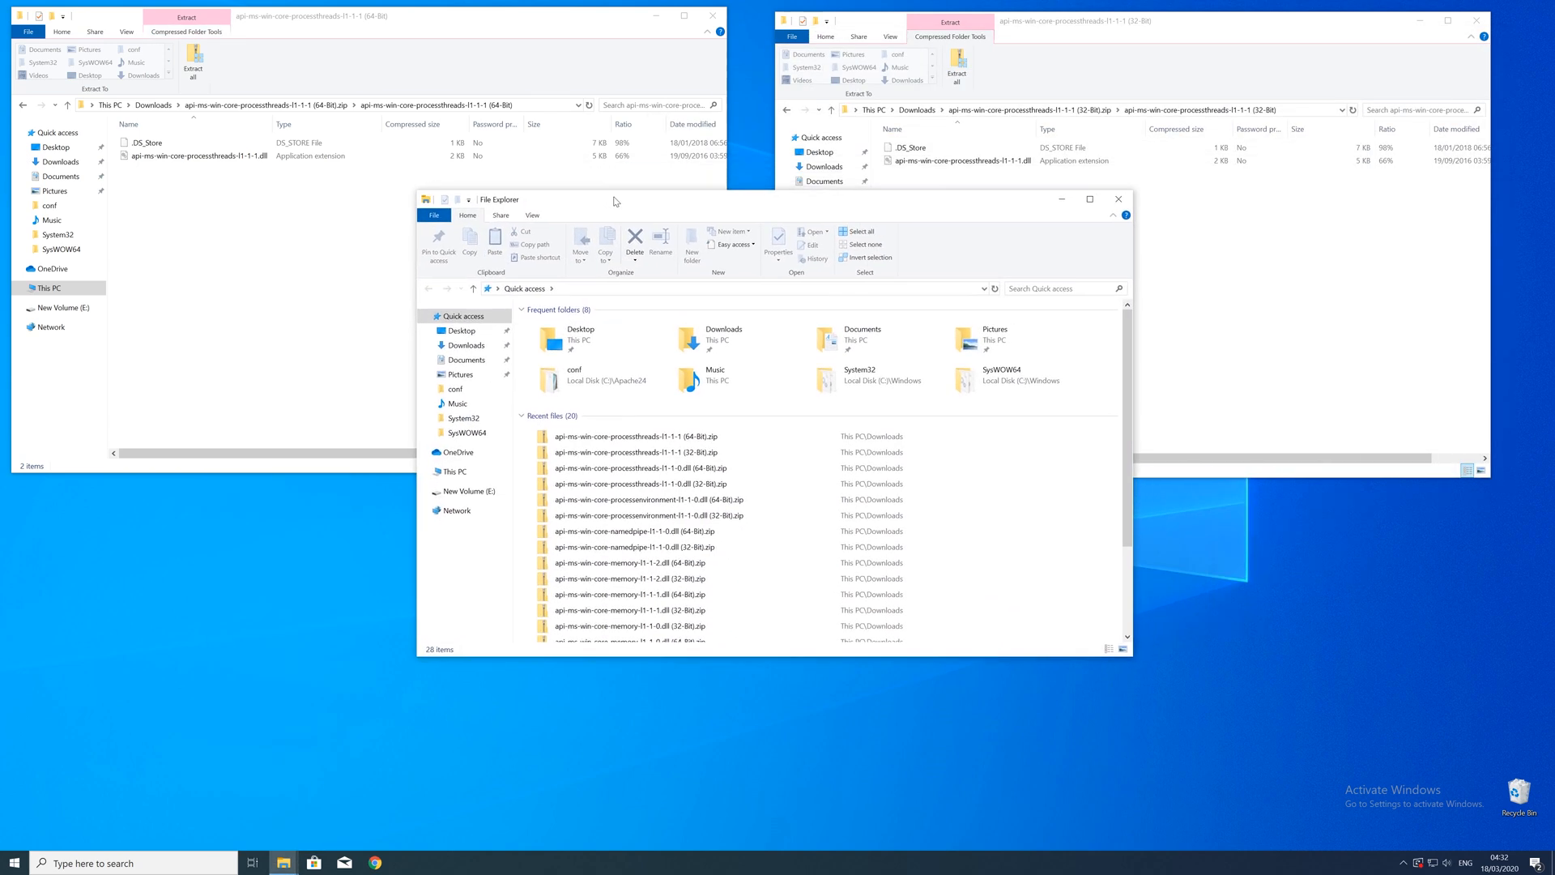
left_click(452, 472)
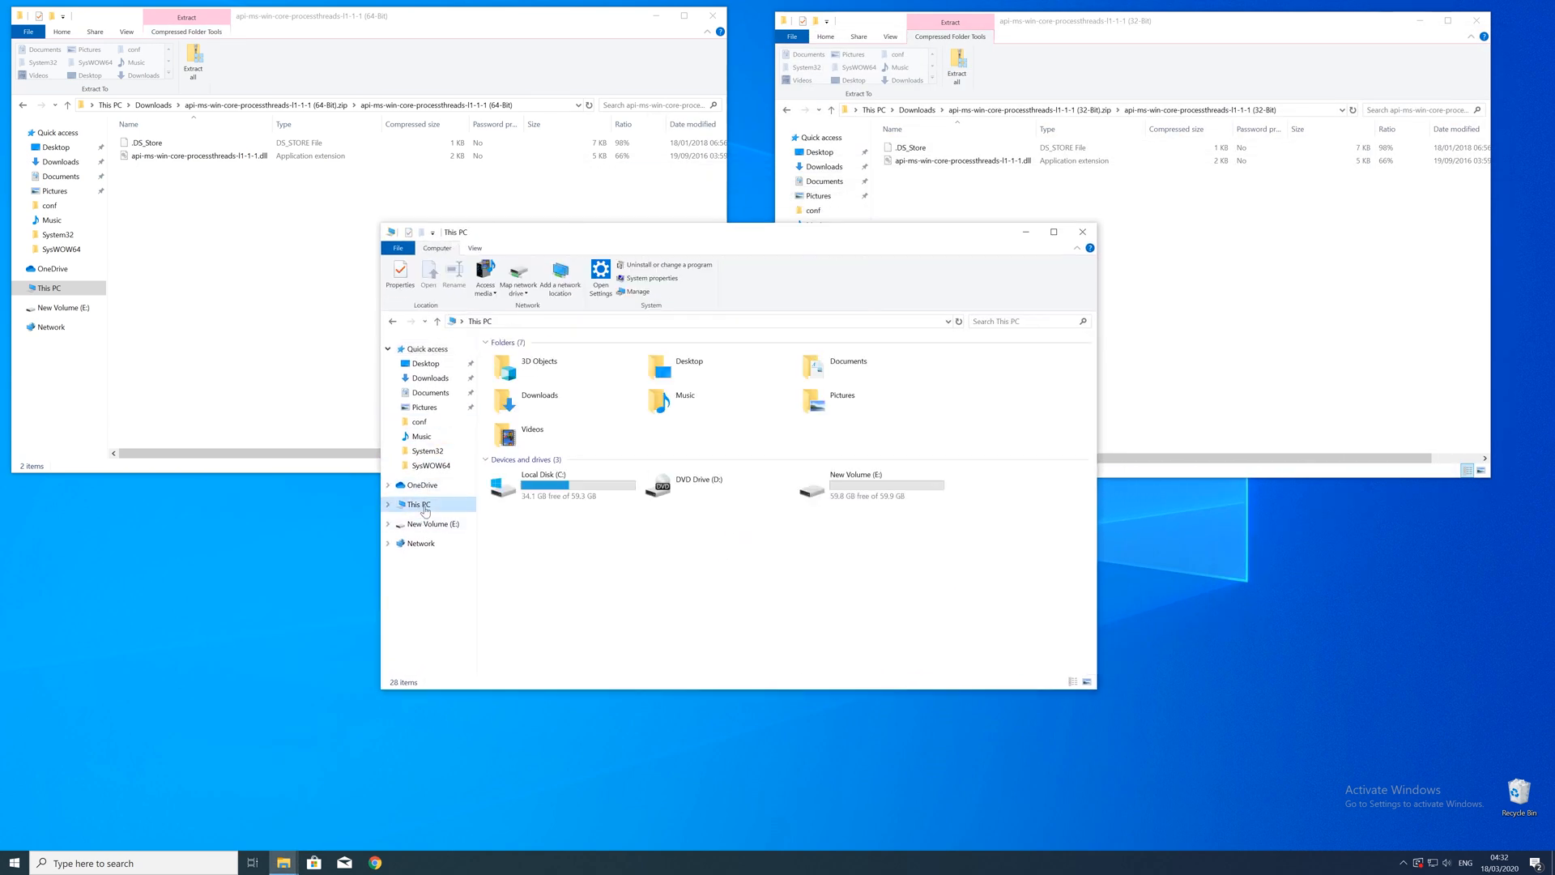
double_click(543, 484)
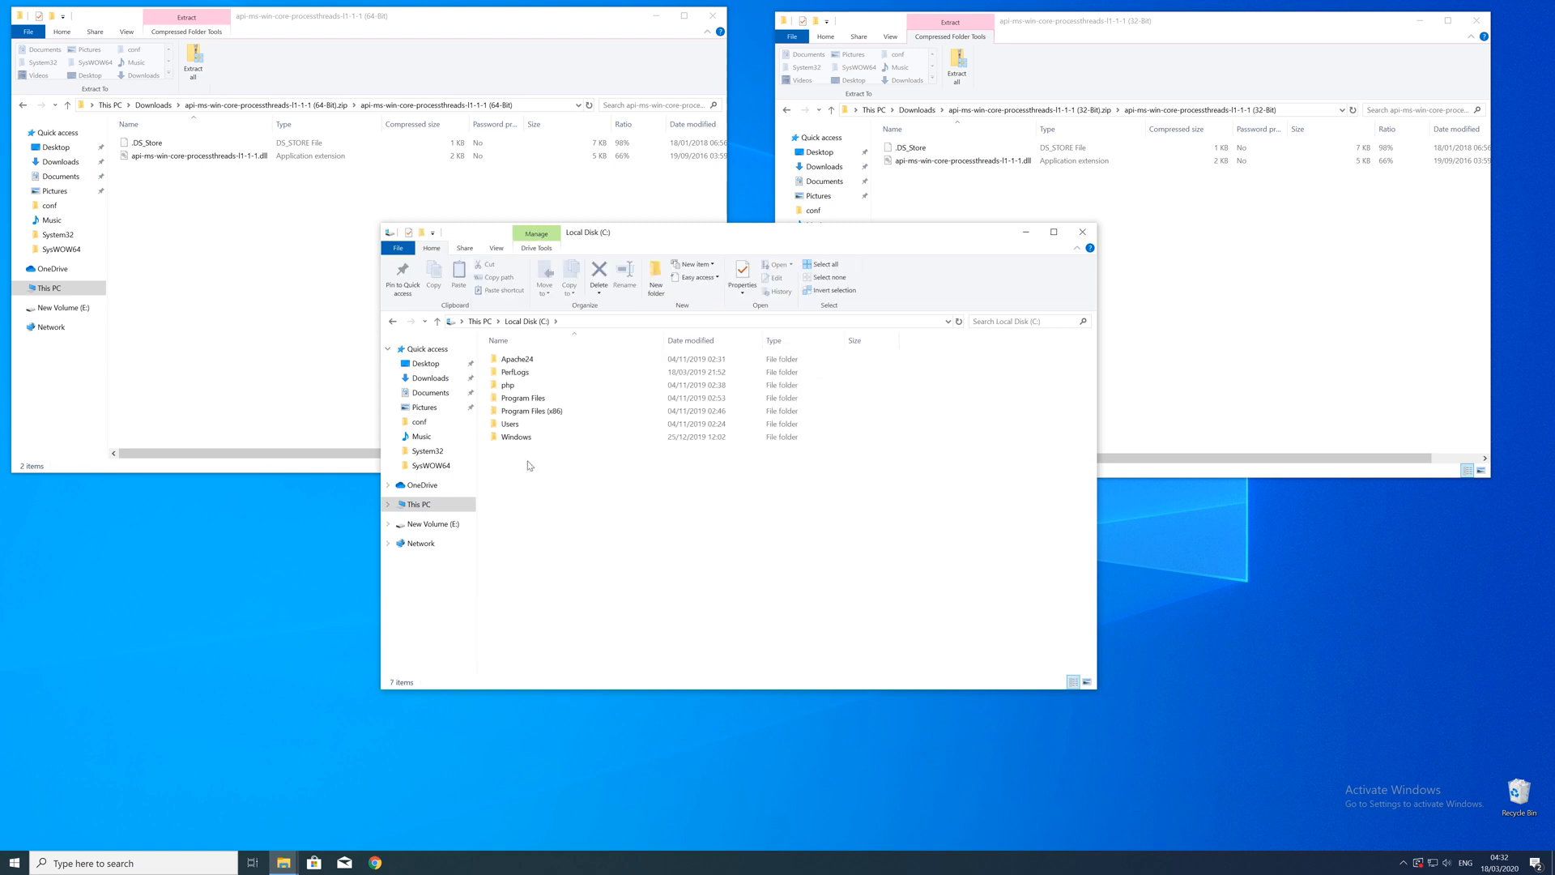
Enter the Windows folder and select SysWOW64 in the folder list.
left_click(515, 436)
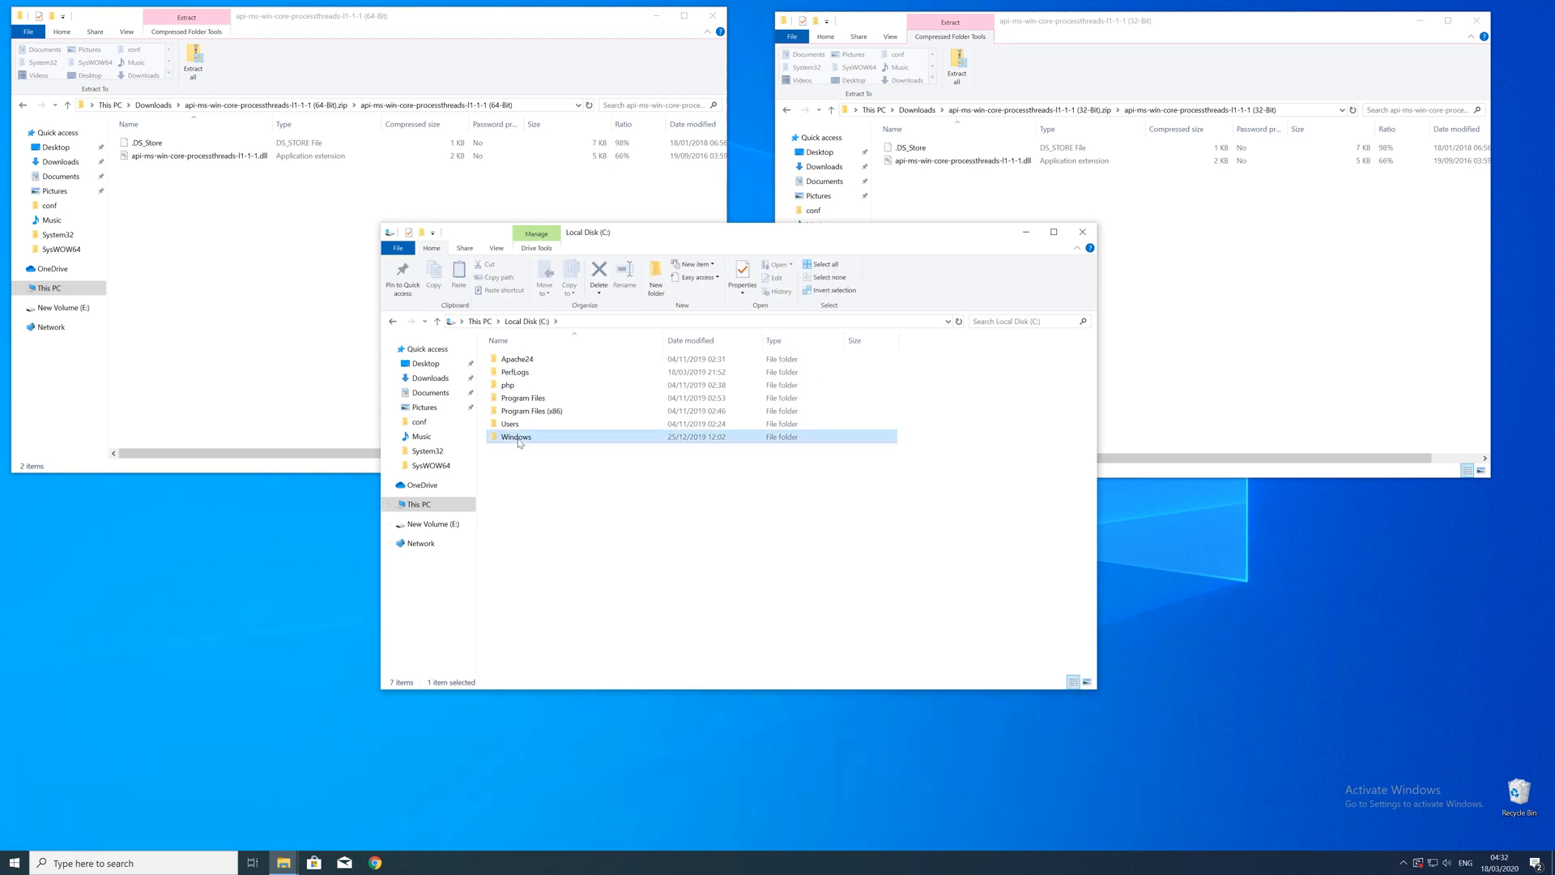
double_click(517, 436)
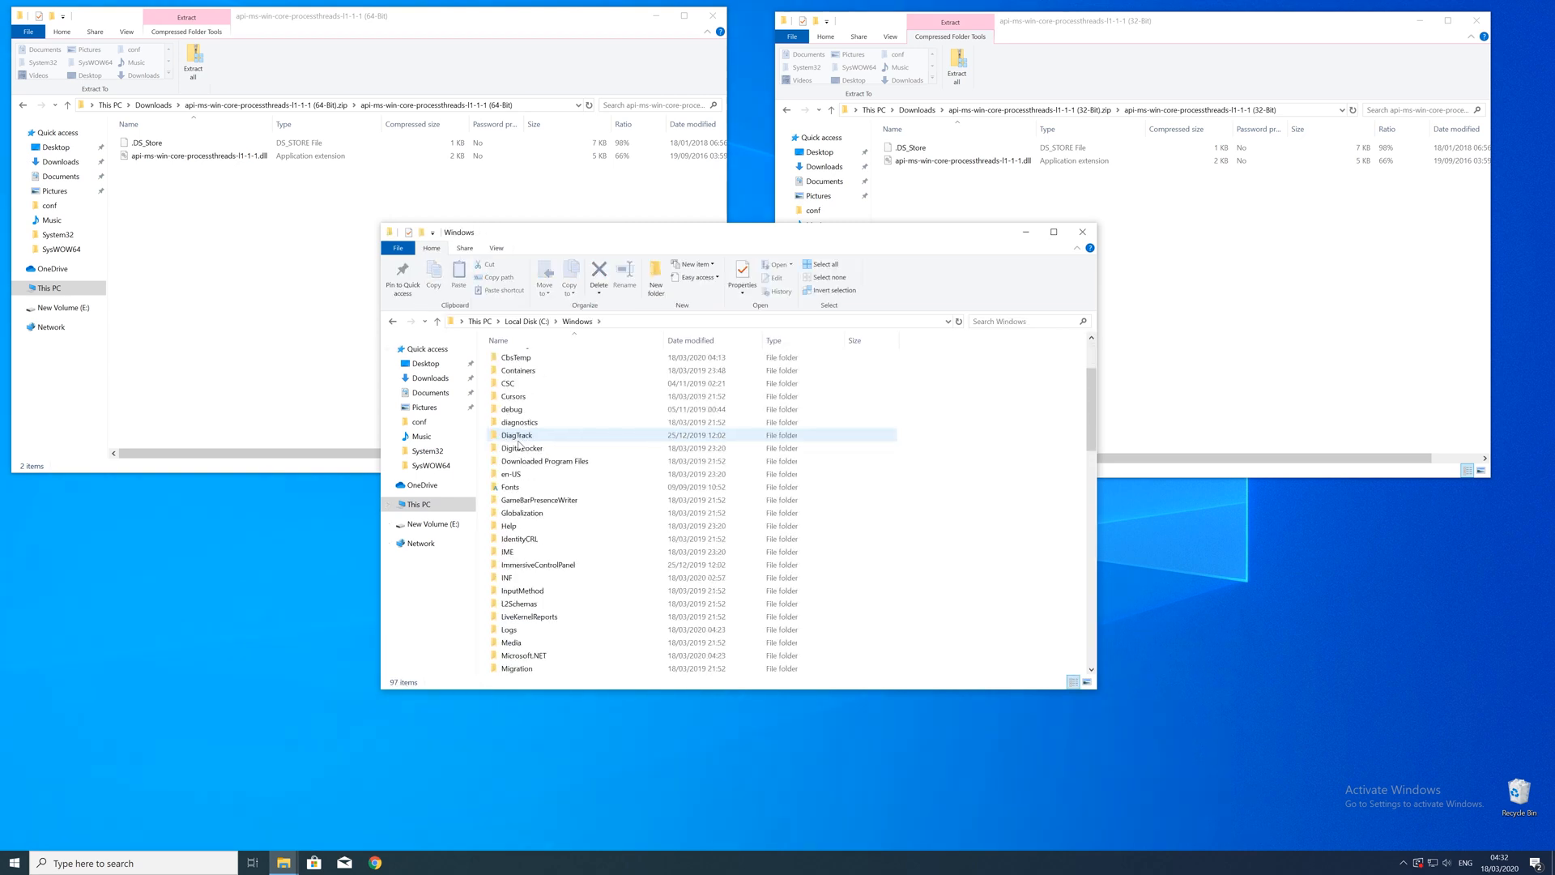
scroll("down", 3)
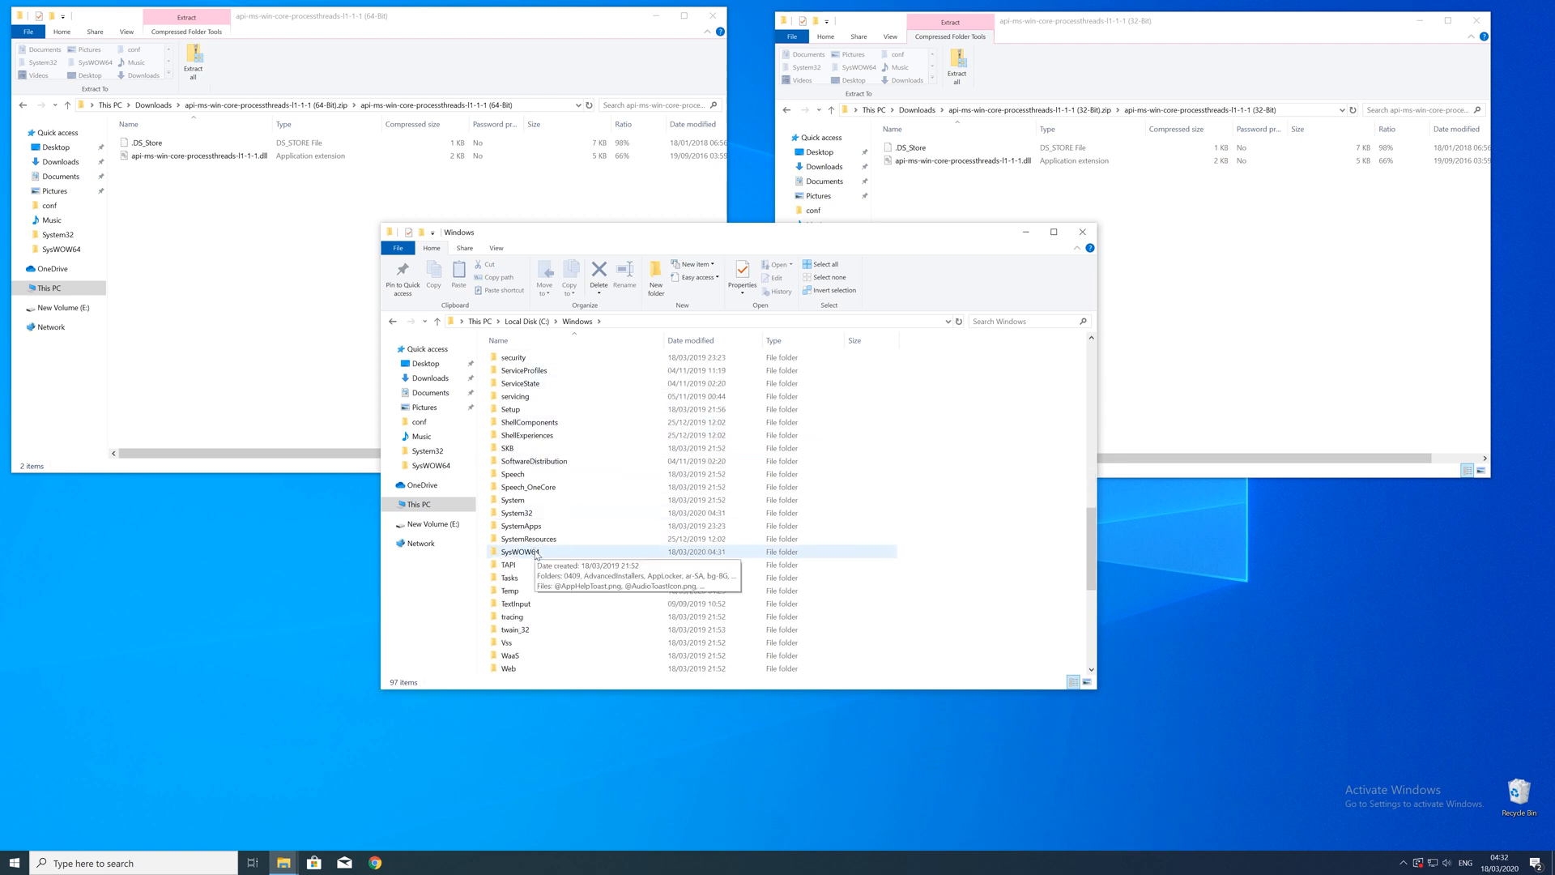
left_click(515, 513)
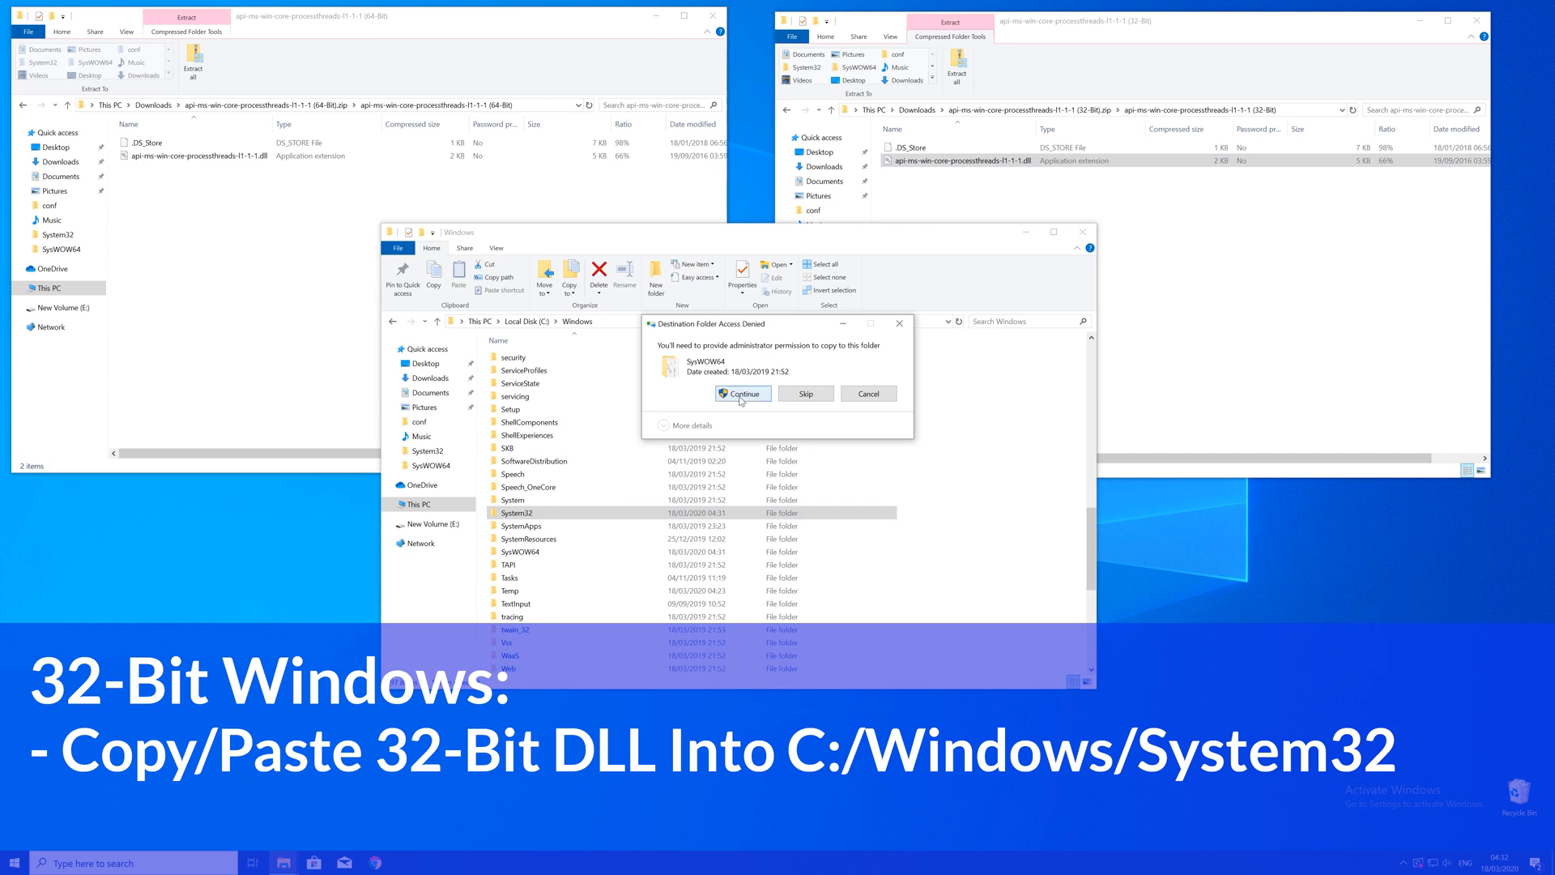
Continue past the Access Denied prompts to copy the dll into SysWOW64 and System32.
left_click(742, 392)
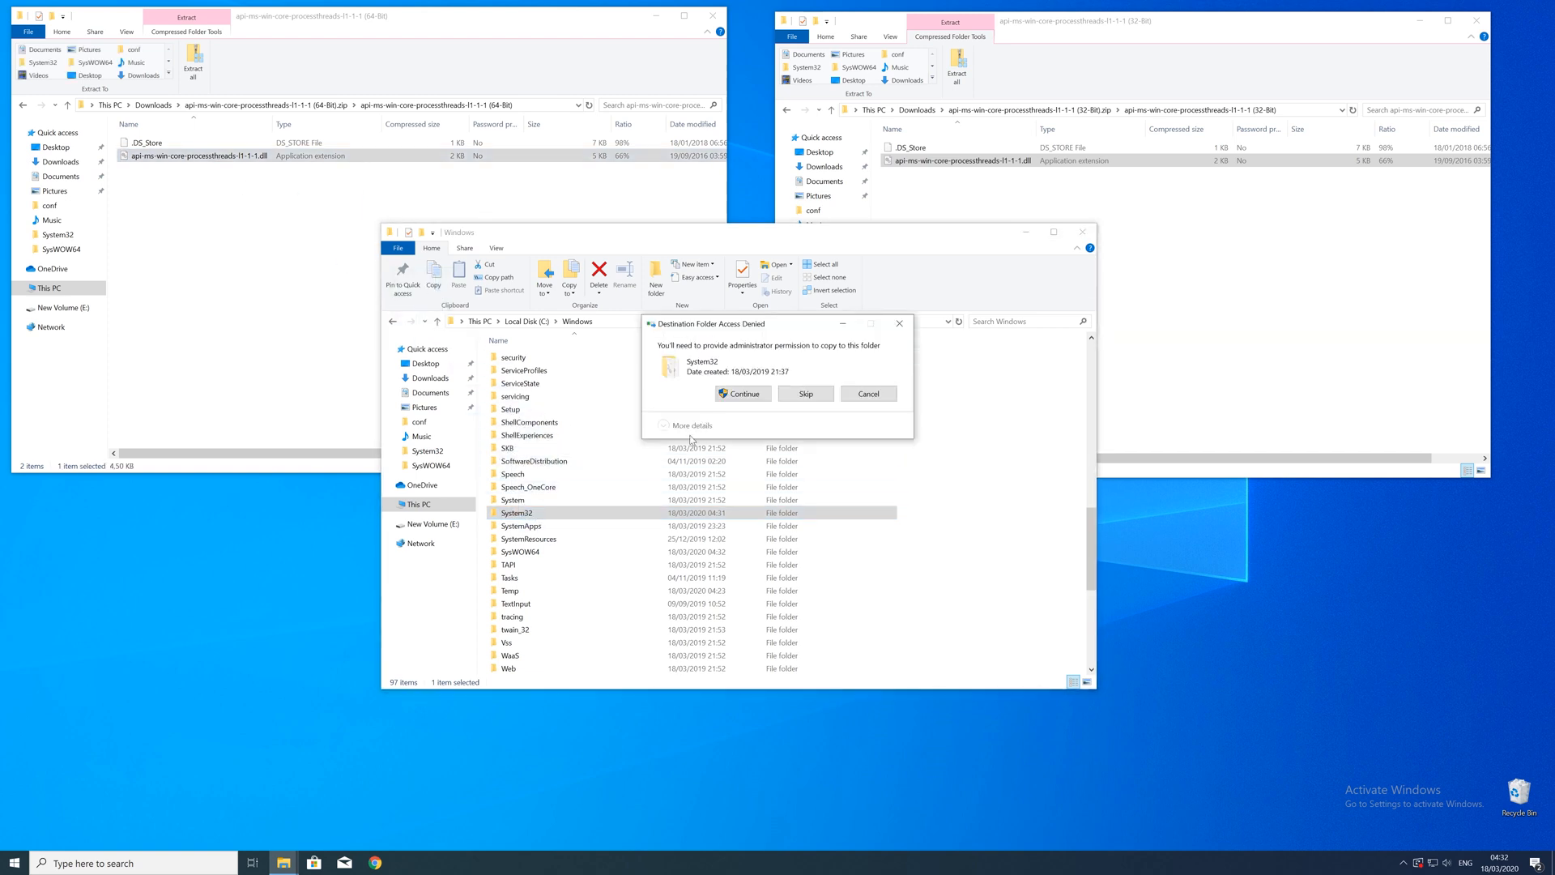
left_click(742, 394)
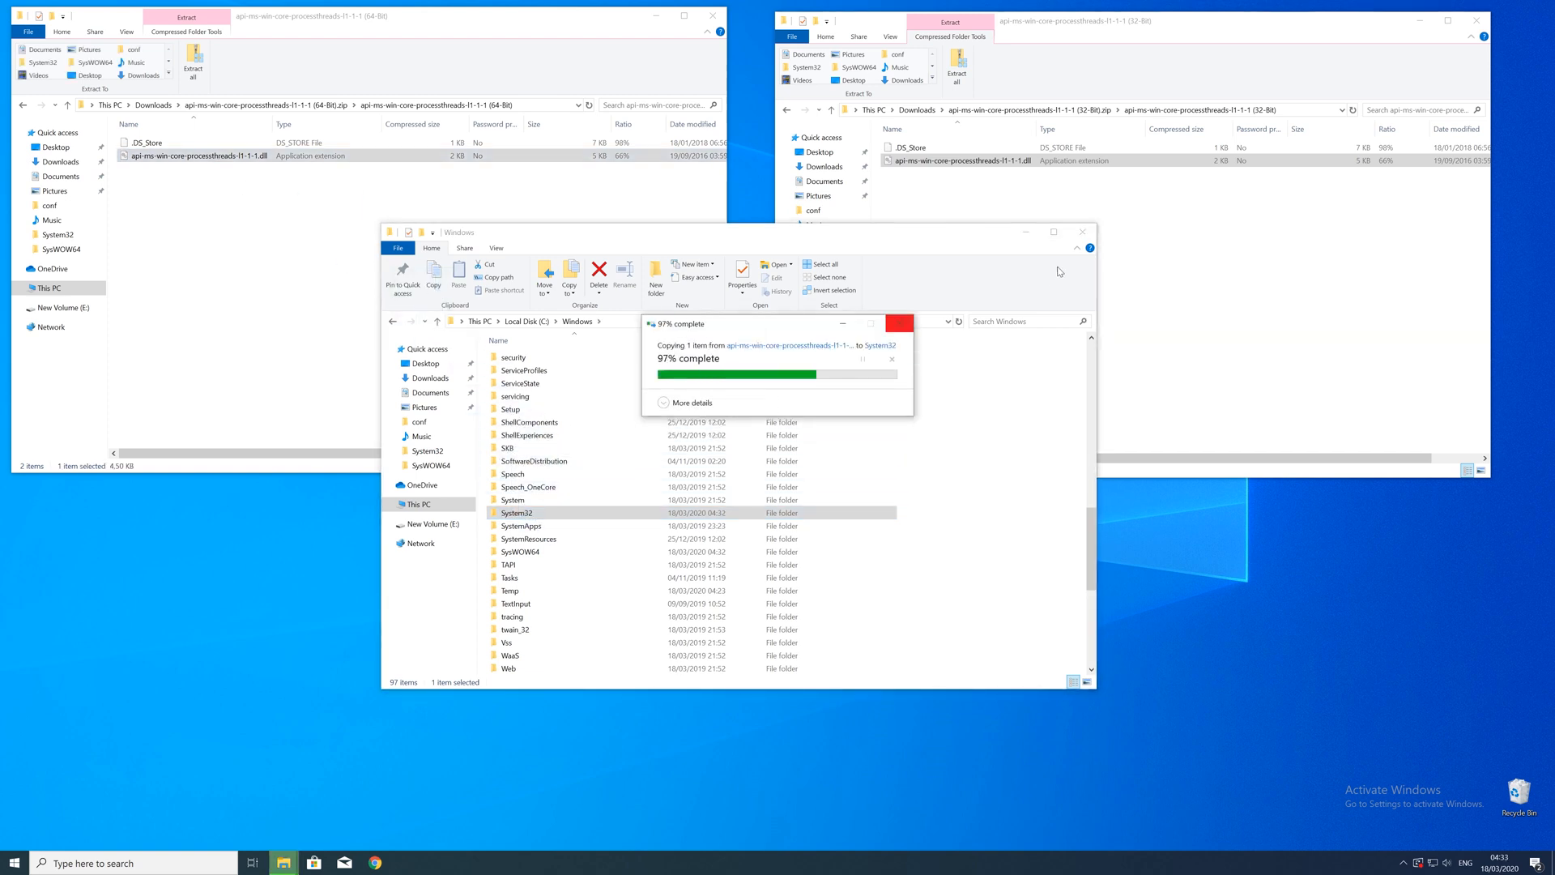